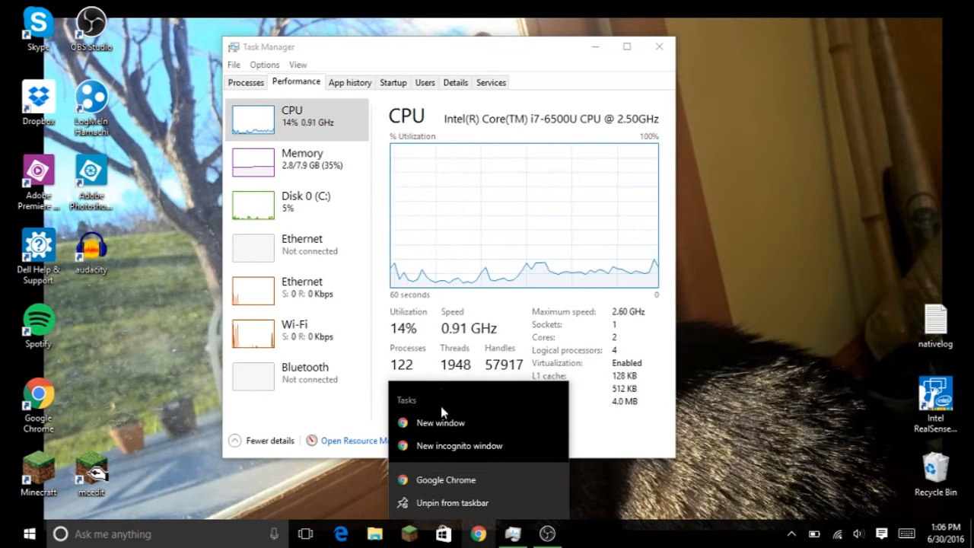
mouse_move(451, 423)
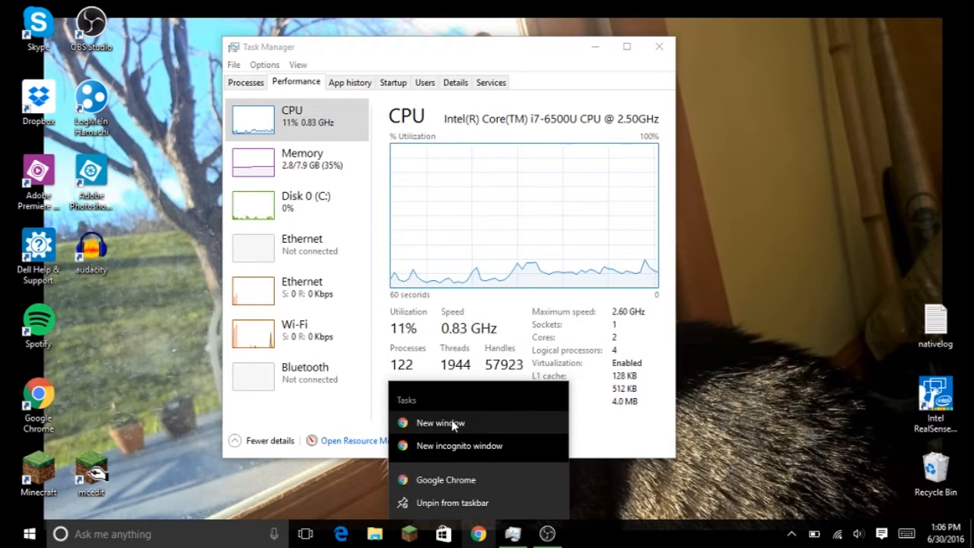
Step: Start a new Chrome window and search Google for "moon"
click(432, 423)
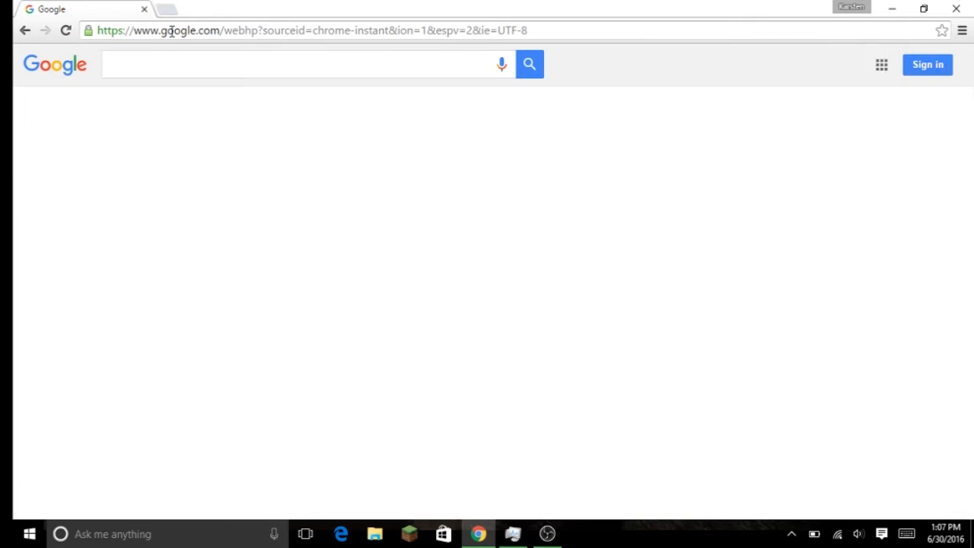
text(moon)
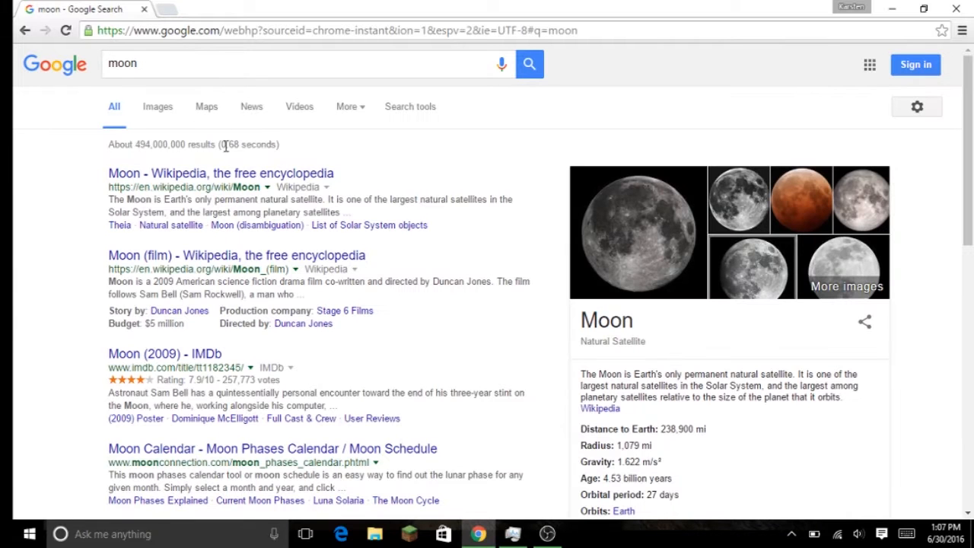
mouse_move(251, 163)
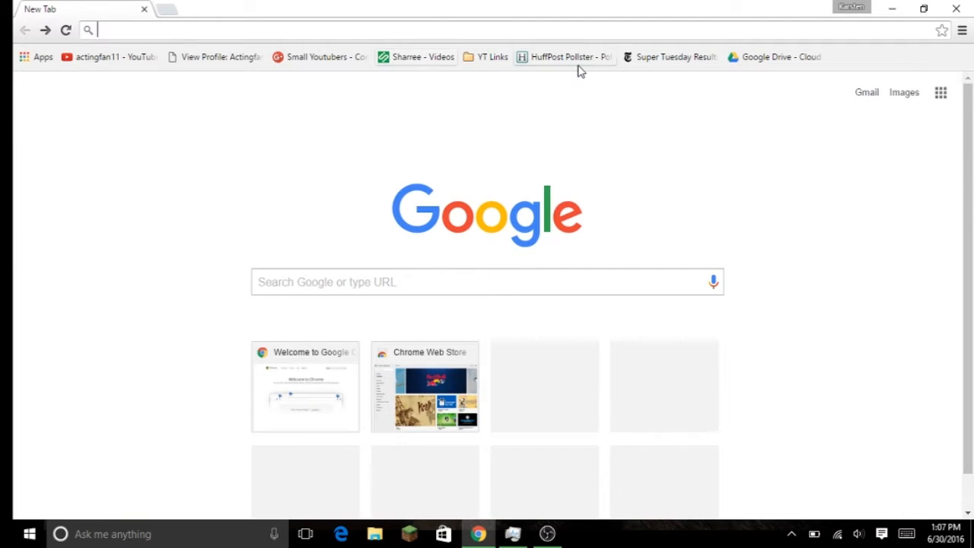
Step: Launch Edge, run a Bing search for "moon", then close Edge with all its tabs
click(341, 532)
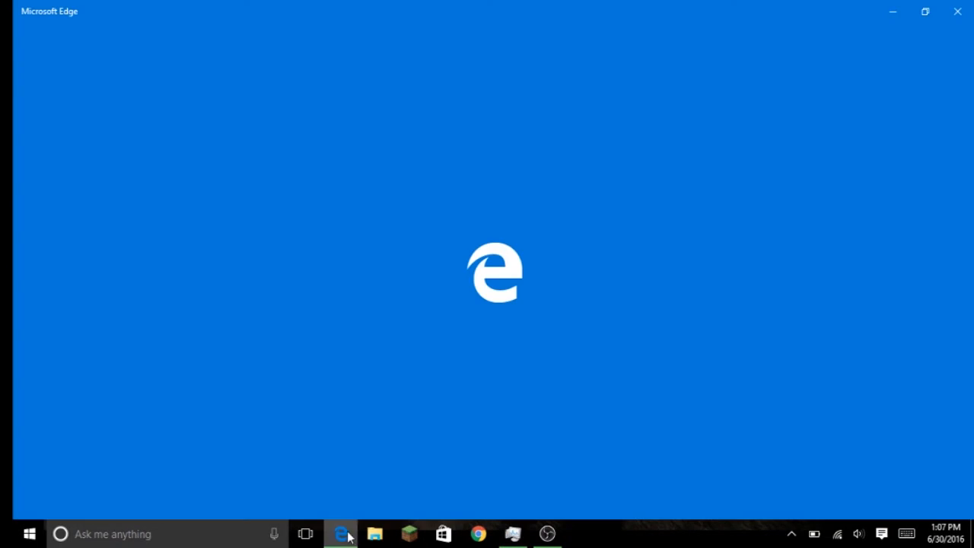
mouse_move(303, 238)
text(m)
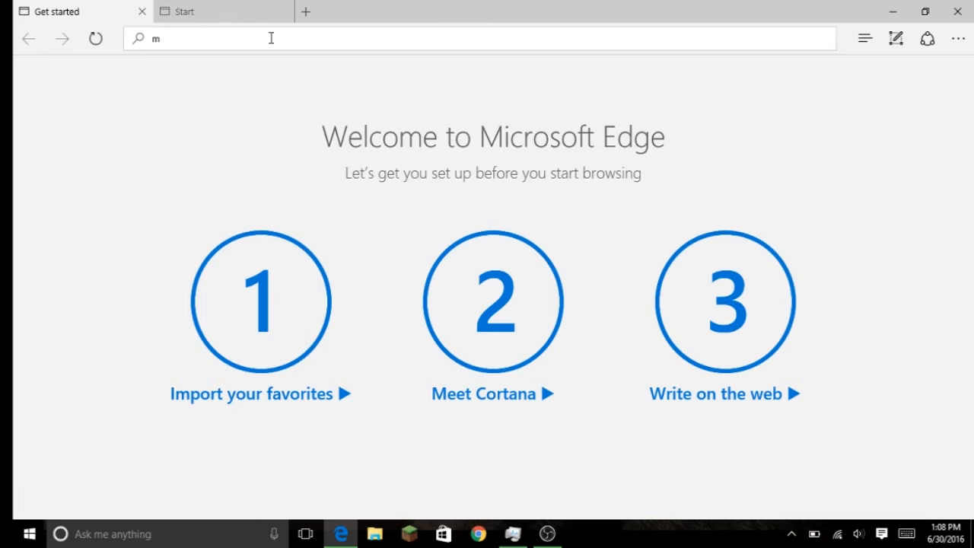
key(Return)
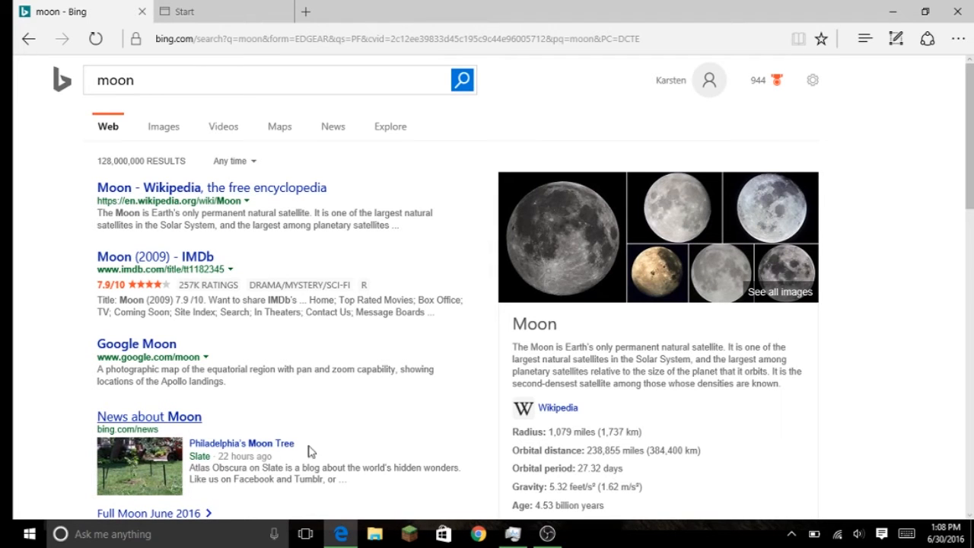
click(957, 11)
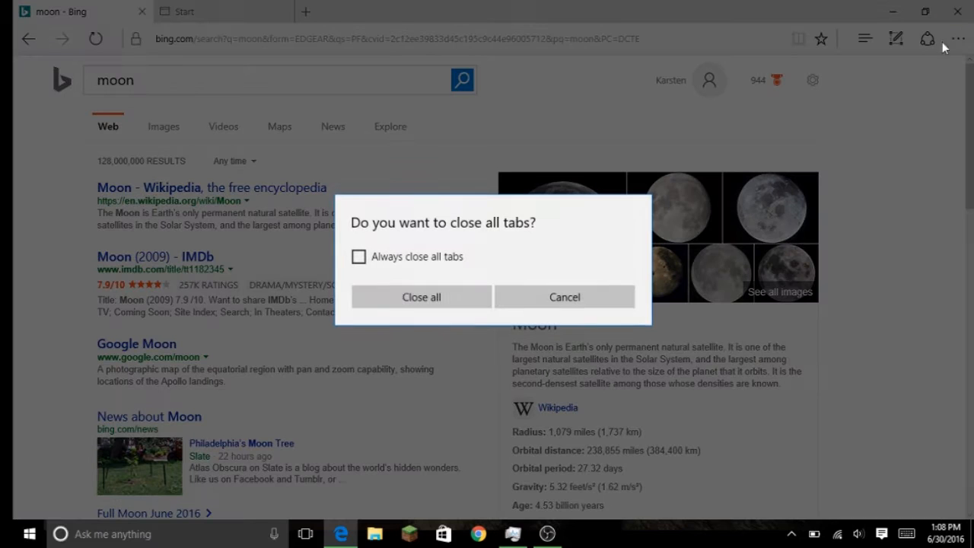
click(420, 297)
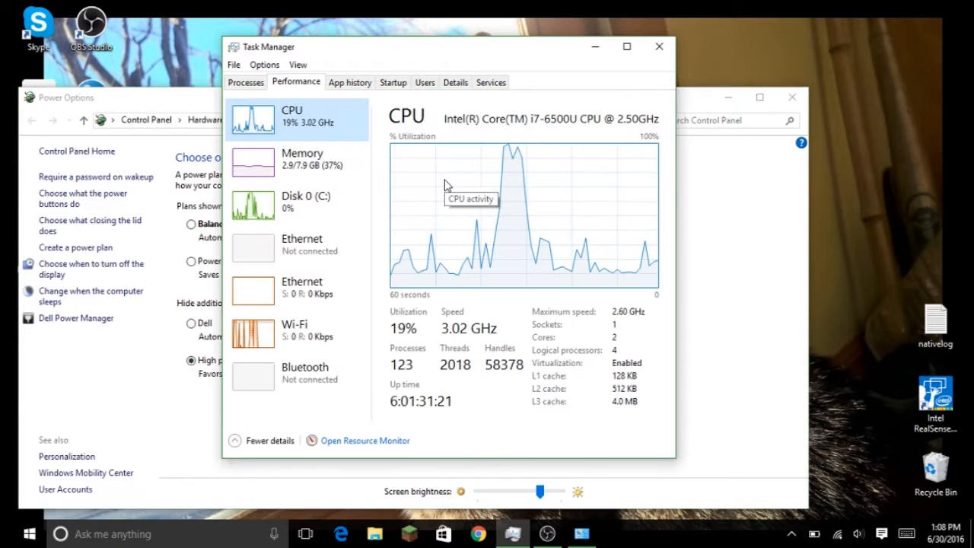
mouse_move(514, 272)
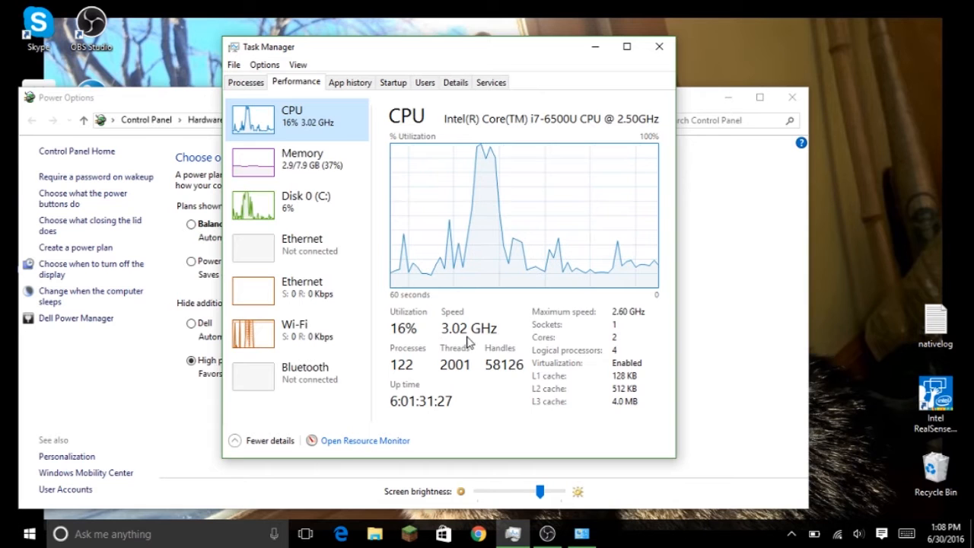
mouse_move(228, 399)
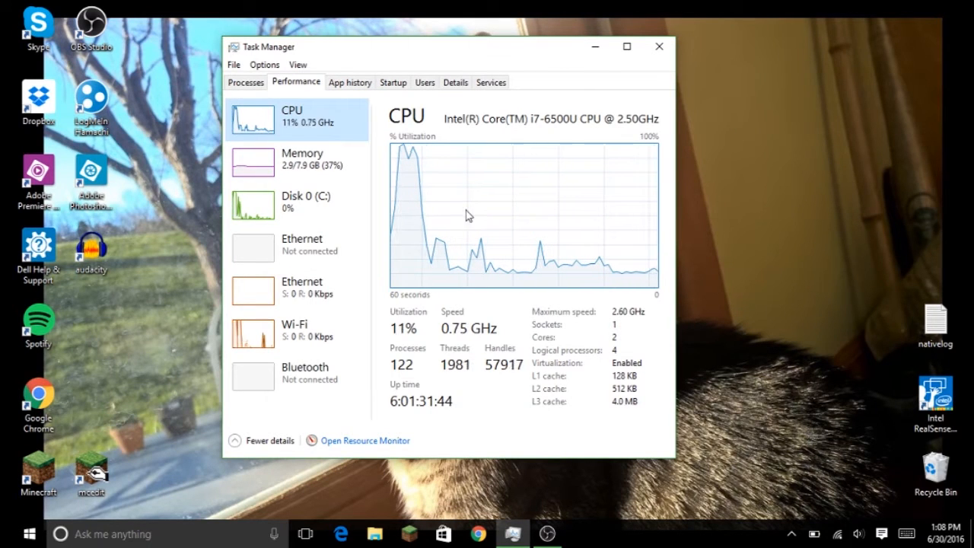
mouse_move(347, 241)
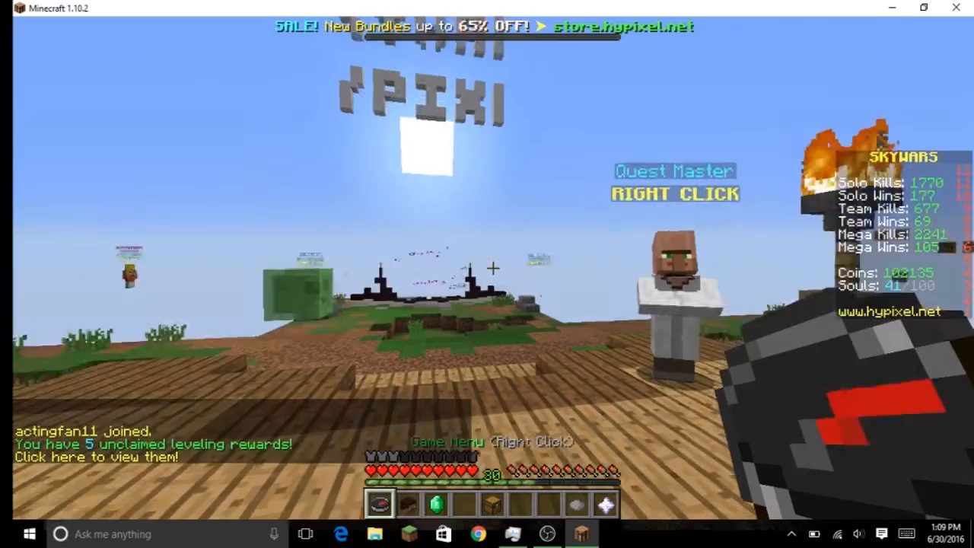
Step: Bring up the in-game menu and leave the video settings screen
key(F3)
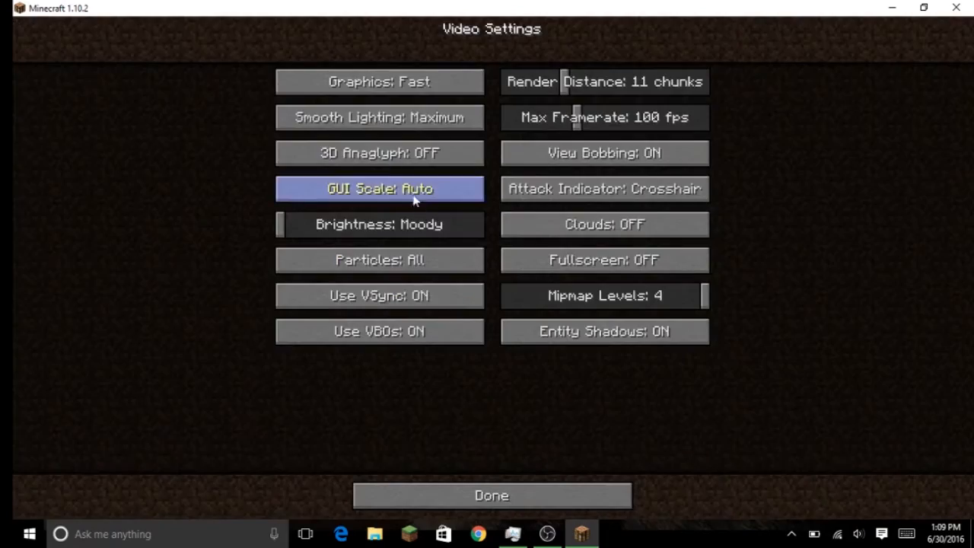
mouse_move(609, 105)
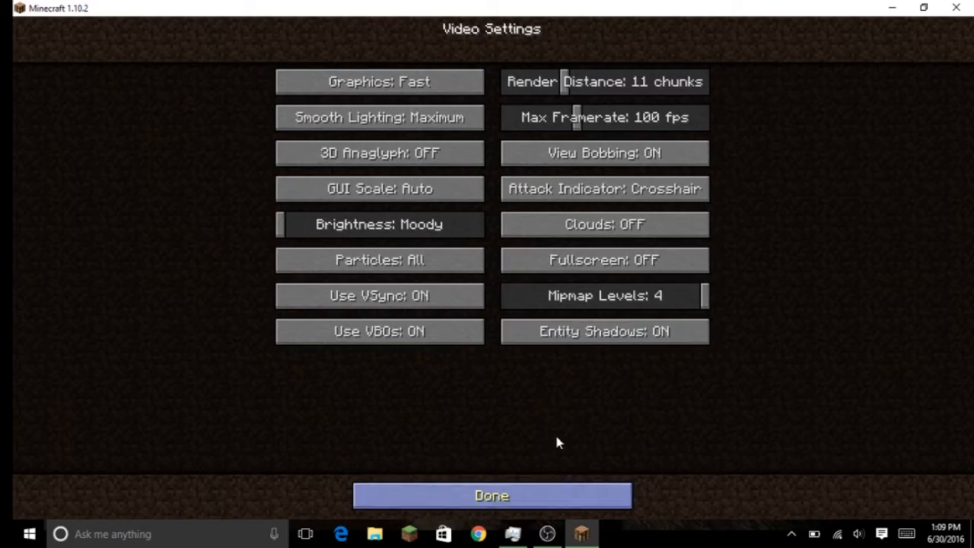
click(490, 496)
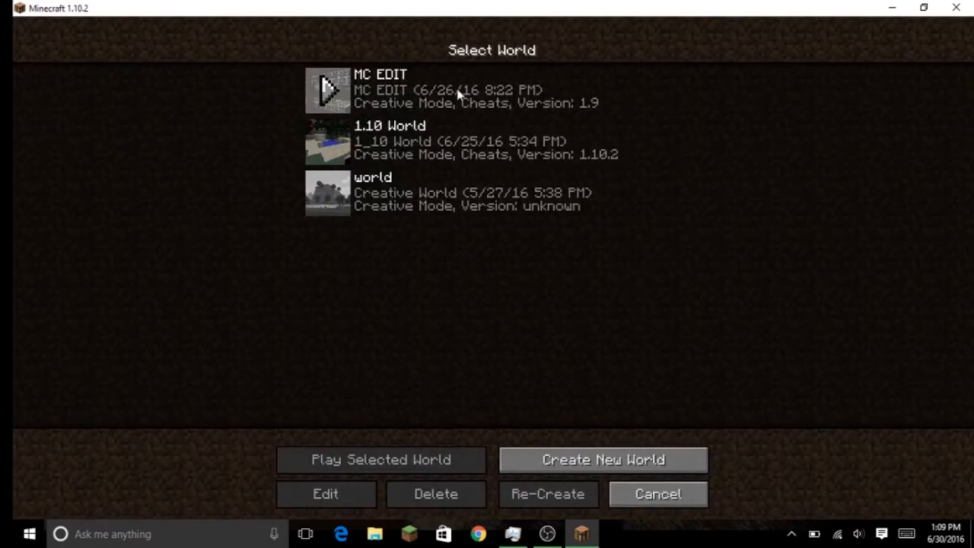
Step: Load the MC EDIT world and toggle the F3 debug overlay while touring the arena
click(381, 459)
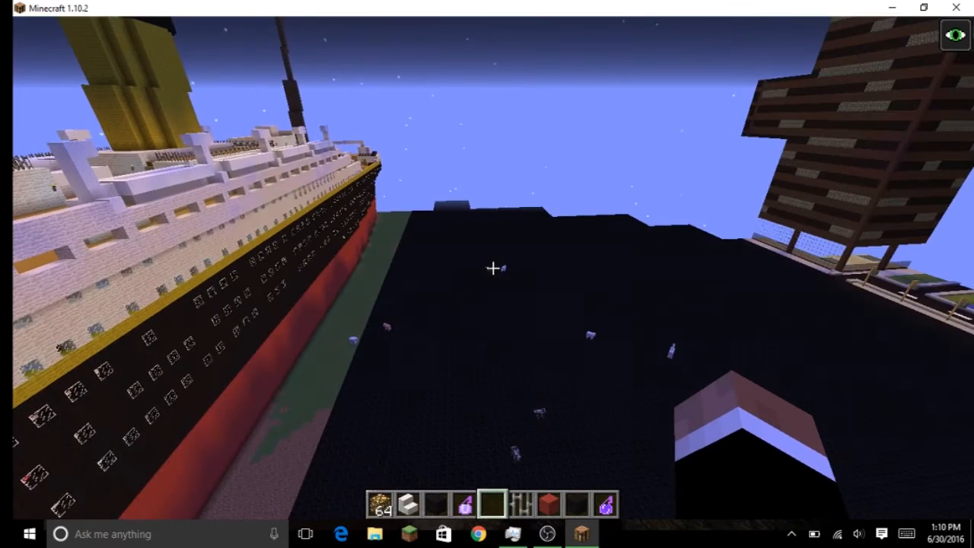
mouse_move(487, 274)
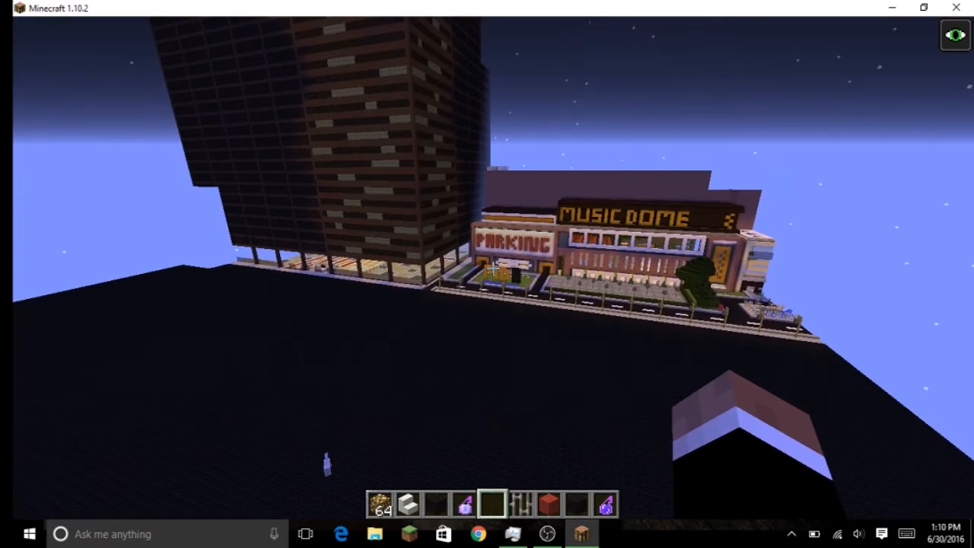
key(f3)
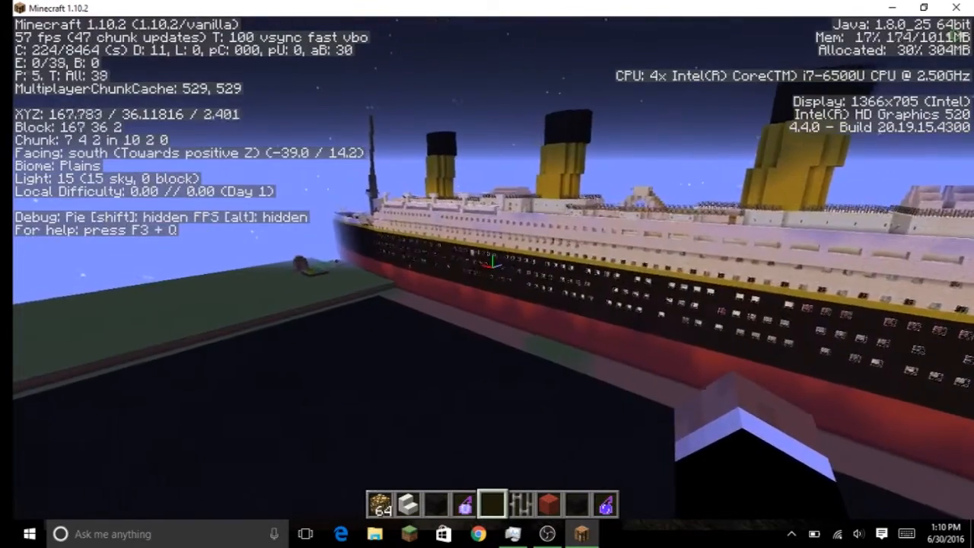
mouse_move(486, 274)
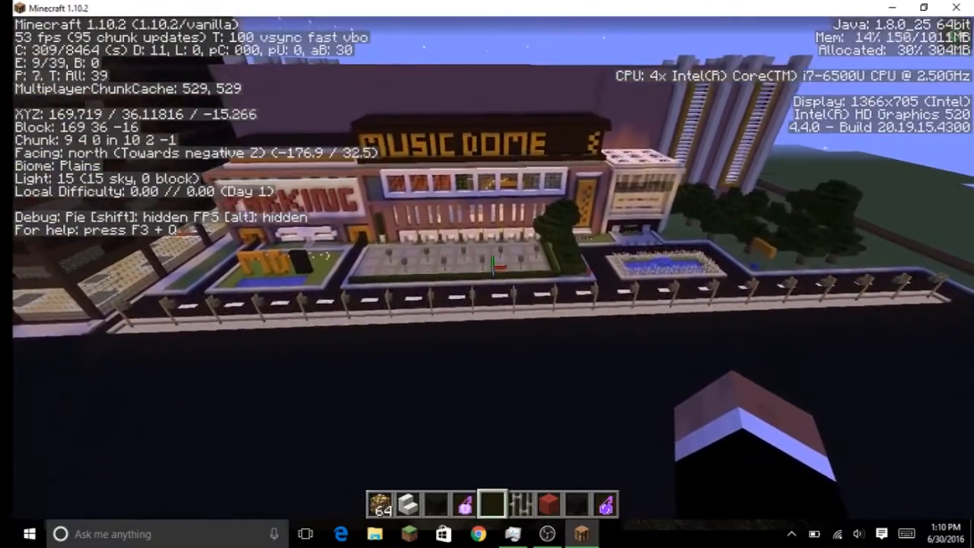
key(F3)
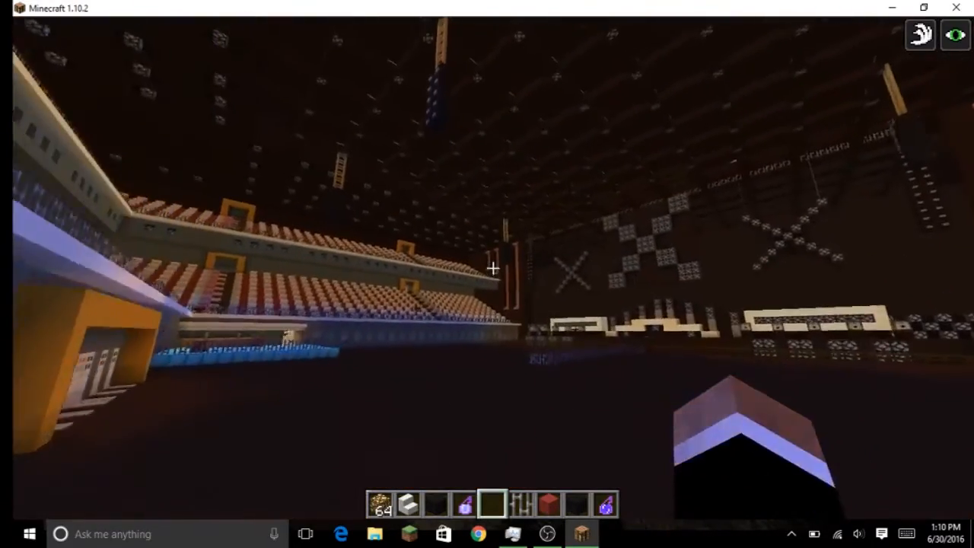
mouse_move(487, 274)
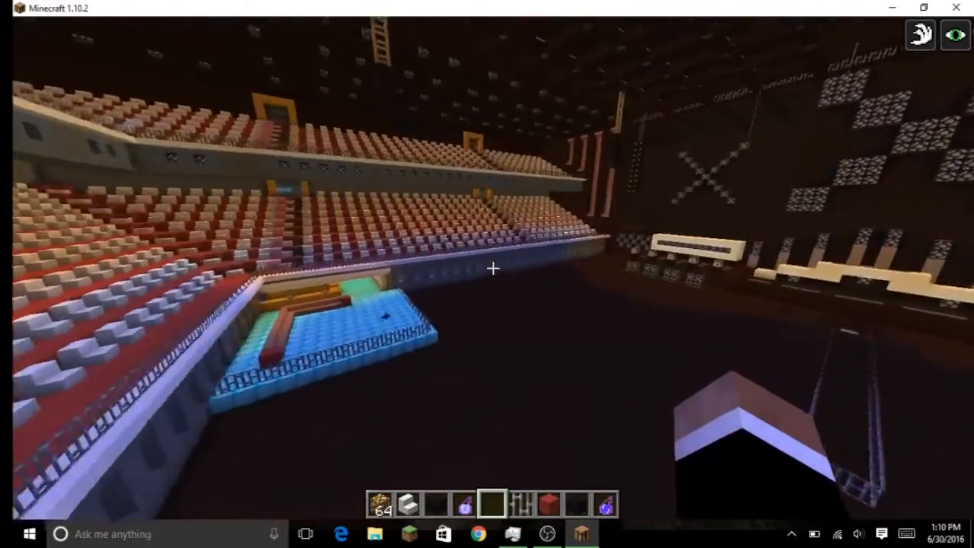
mouse_move(487, 274)
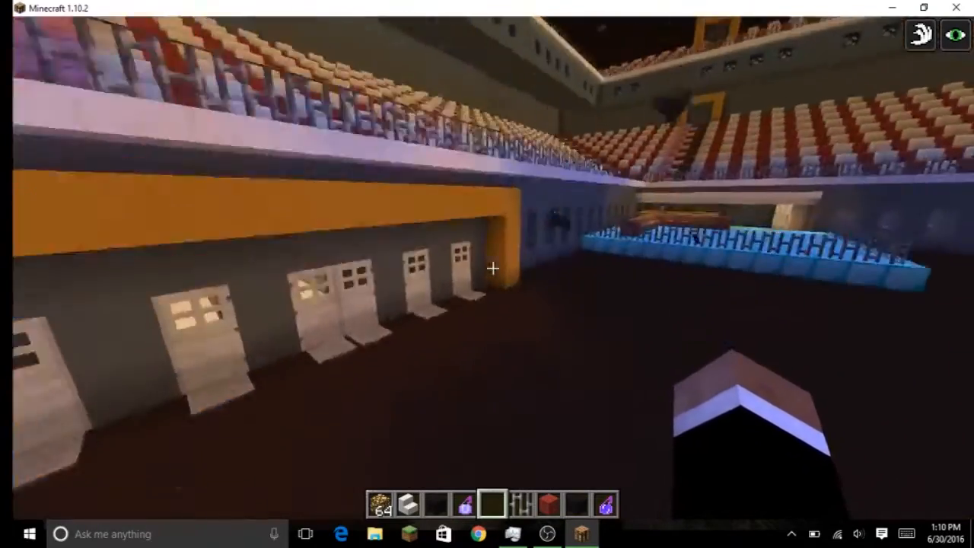
Step: Show the F3 debug overlay and fly forward through the city toward the ship
key(f3)
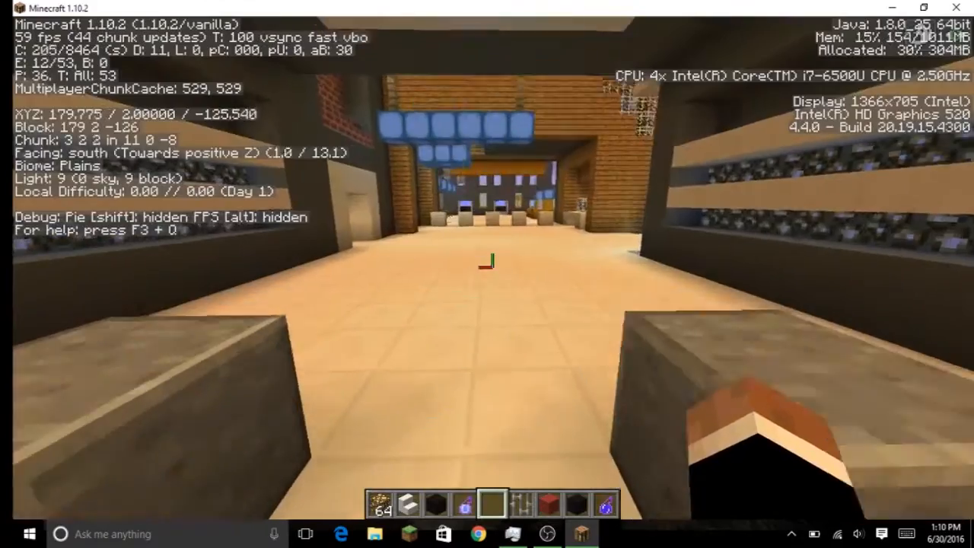
mouse_move(487, 274)
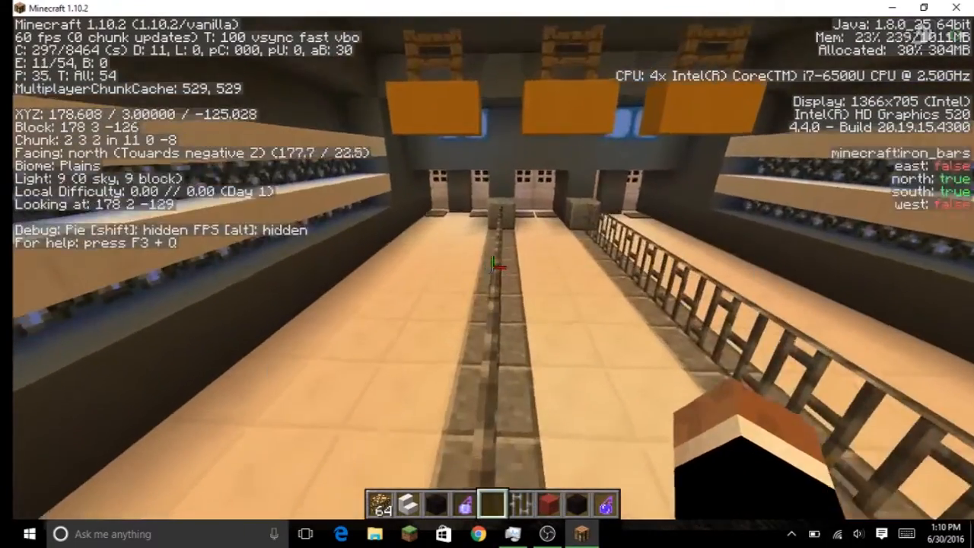
mouse_move(487, 274)
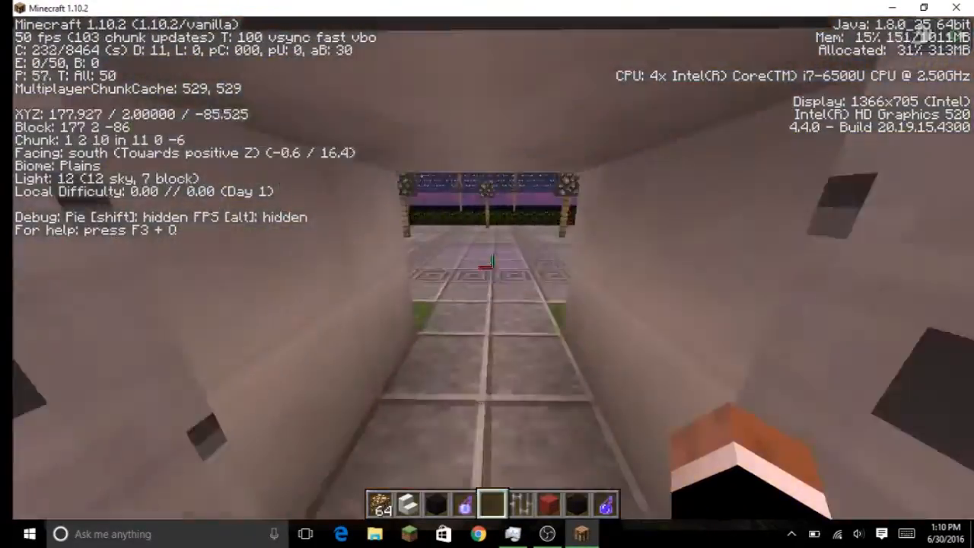
mouse_move(487, 274)
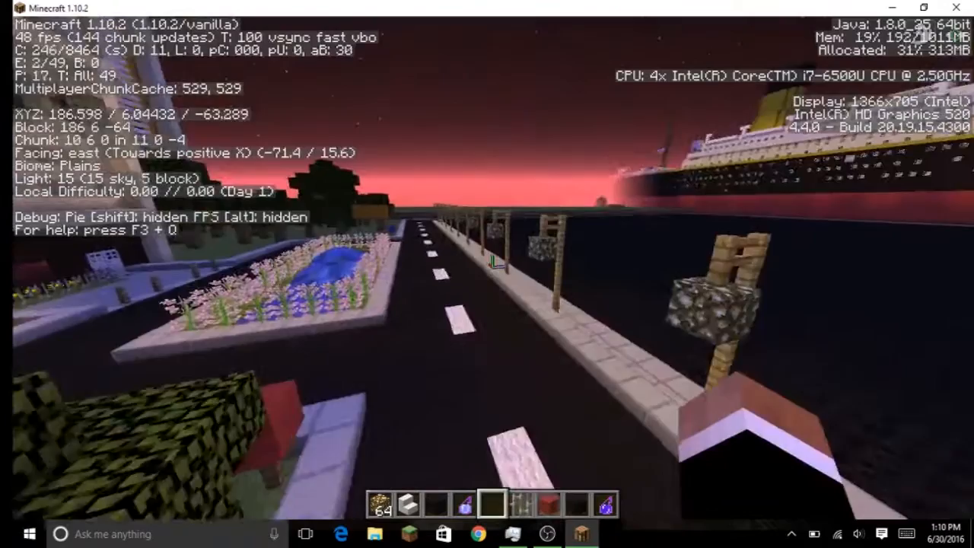
key(w)
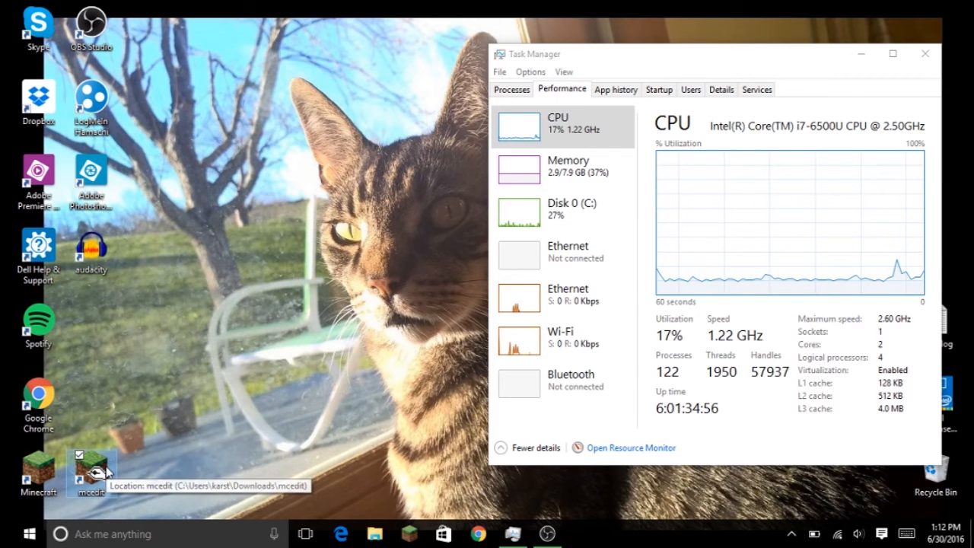
Step: Launch MCEdit, dismiss the warning, and Quick Load the MC EDIT world
double_click(91, 472)
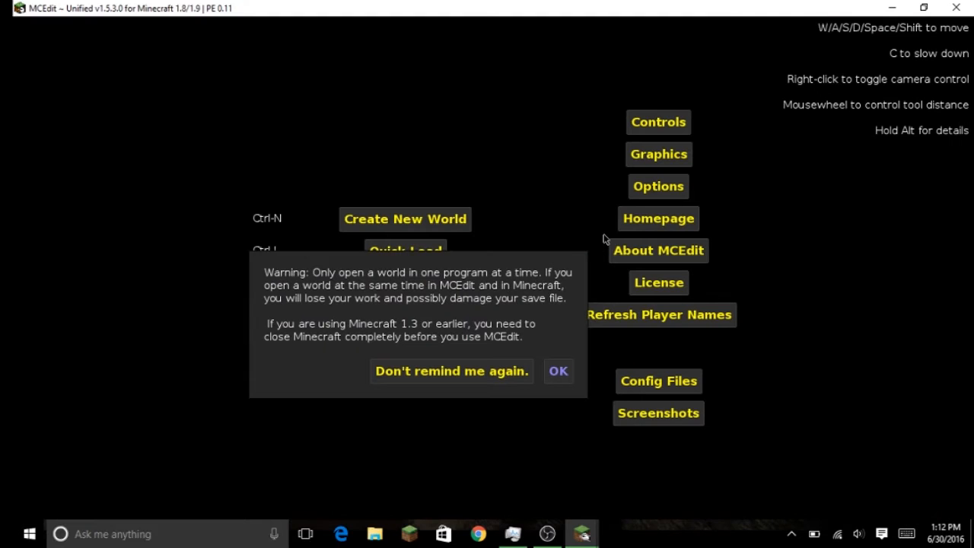
click(556, 371)
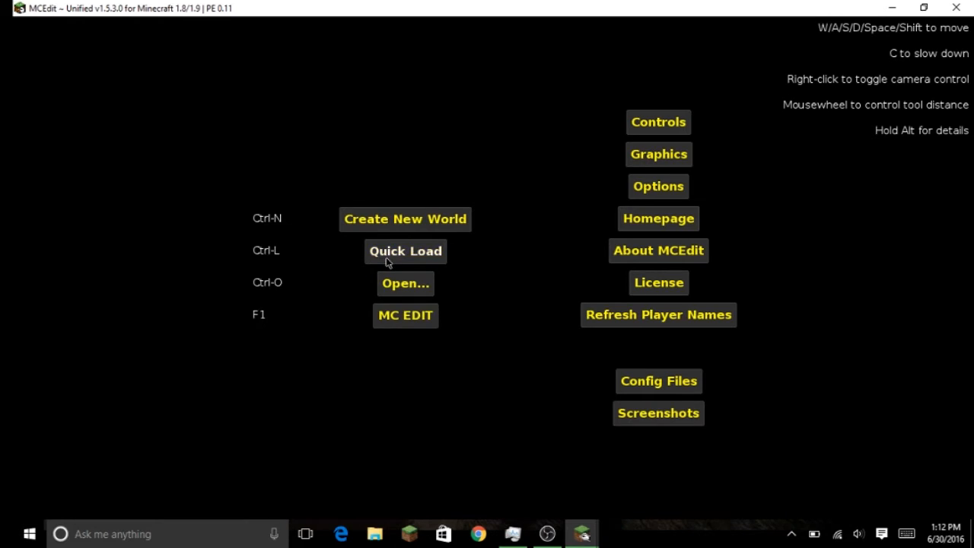
click(405, 250)
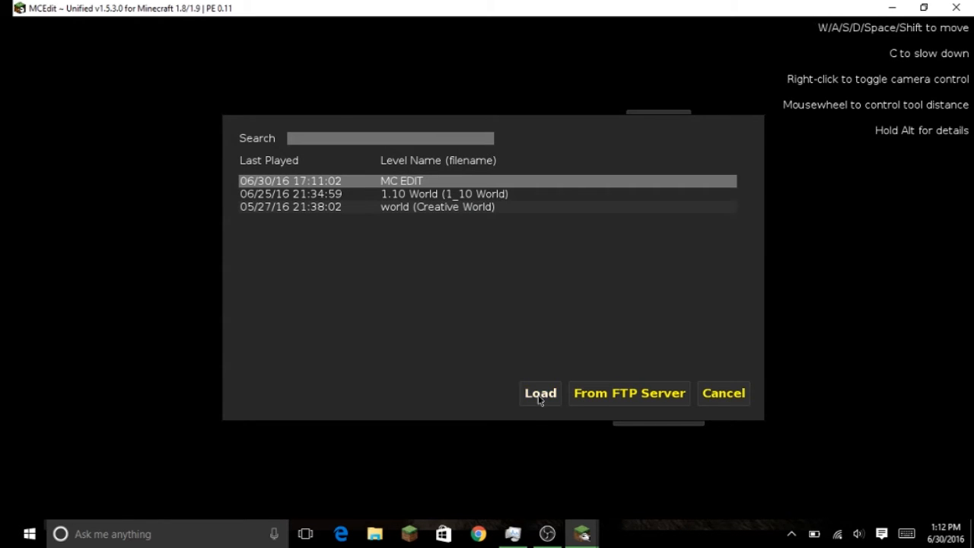
click(540, 393)
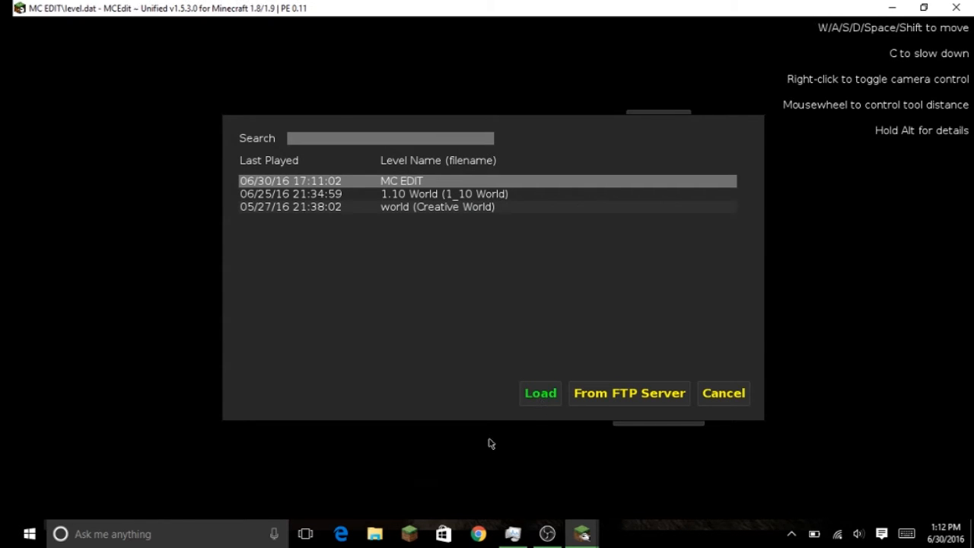
click(540, 393)
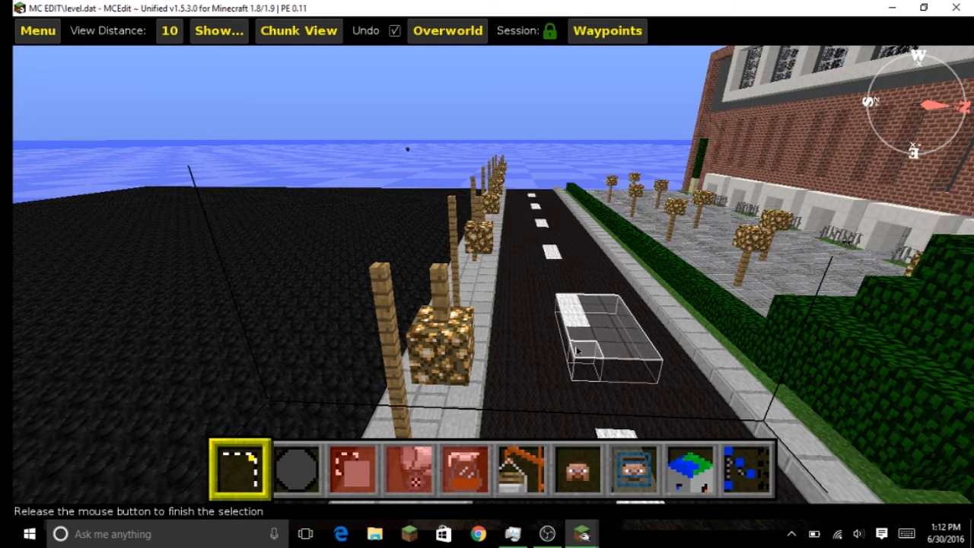
Step: Finish selecting a block region on the road in MCEdit
click(608, 342)
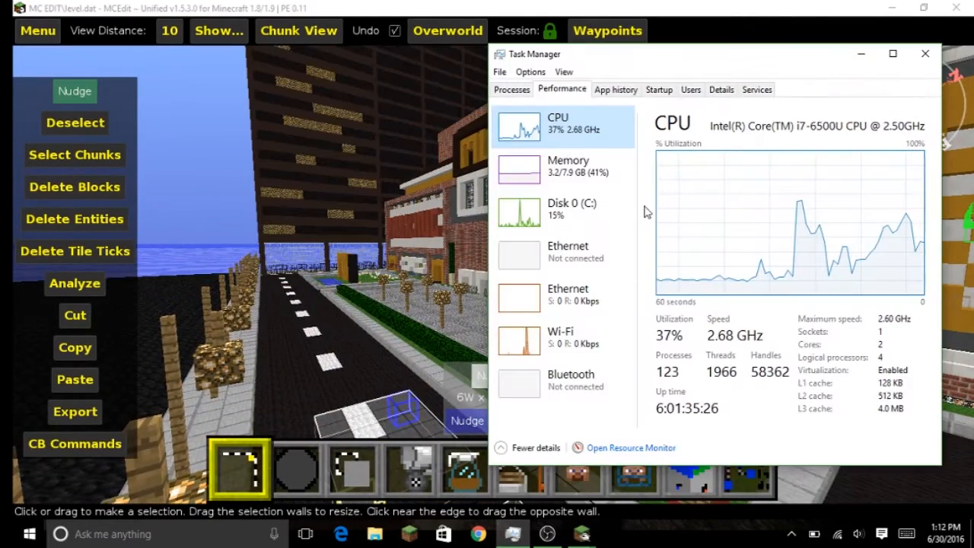
mouse_move(587, 143)
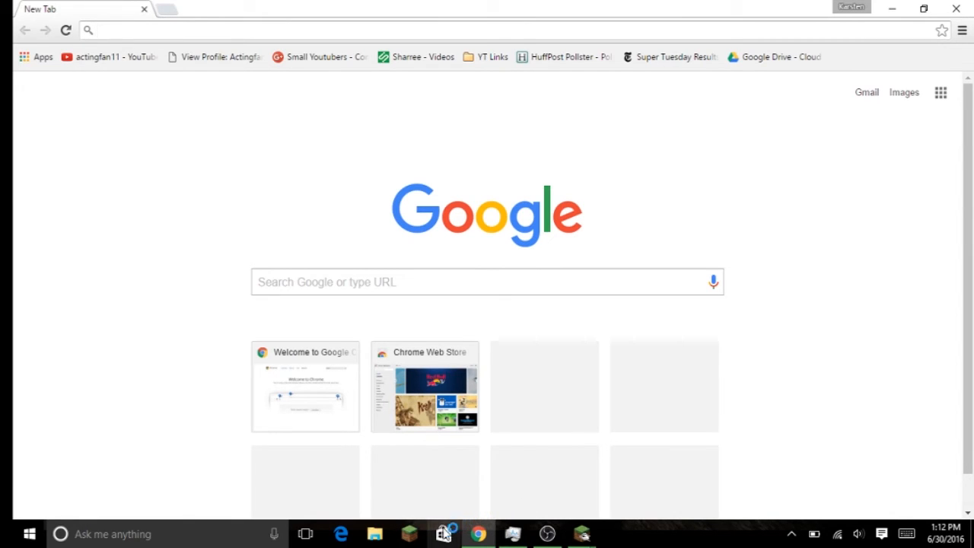
Step: Launch the Windows Store and bring Task Manager in front of it
click(443, 533)
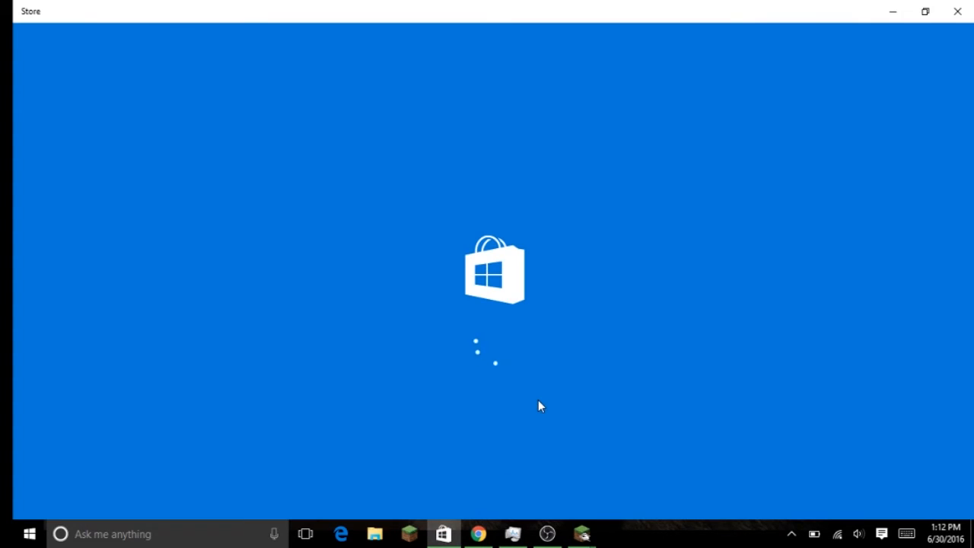
mouse_move(578, 514)
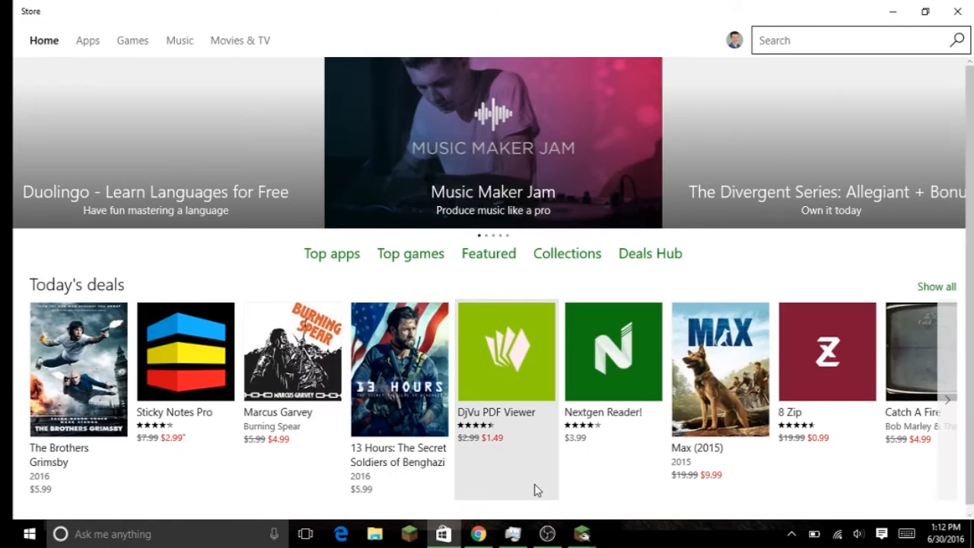
click(512, 532)
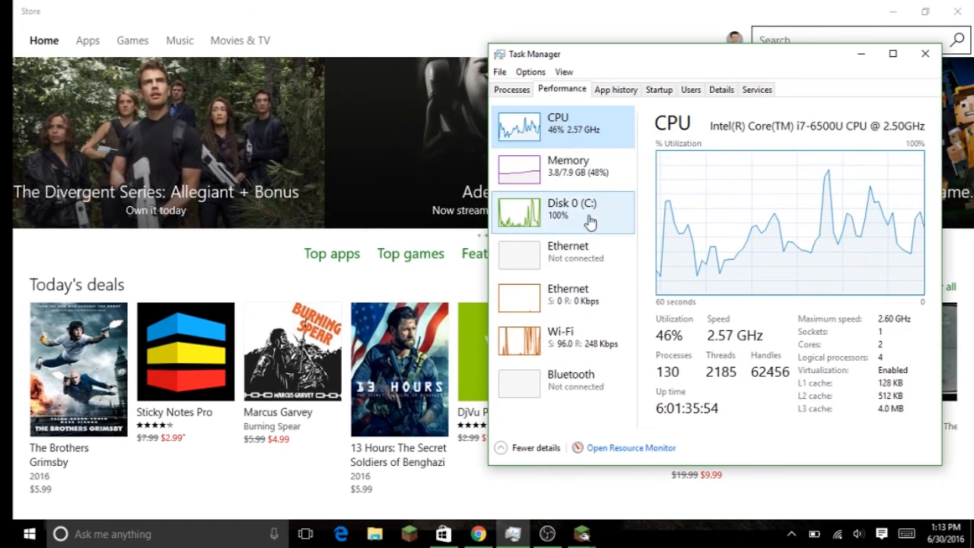
Step: View the Disk 0 graphs, return to CPU, and minimize the other windows
click(563, 213)
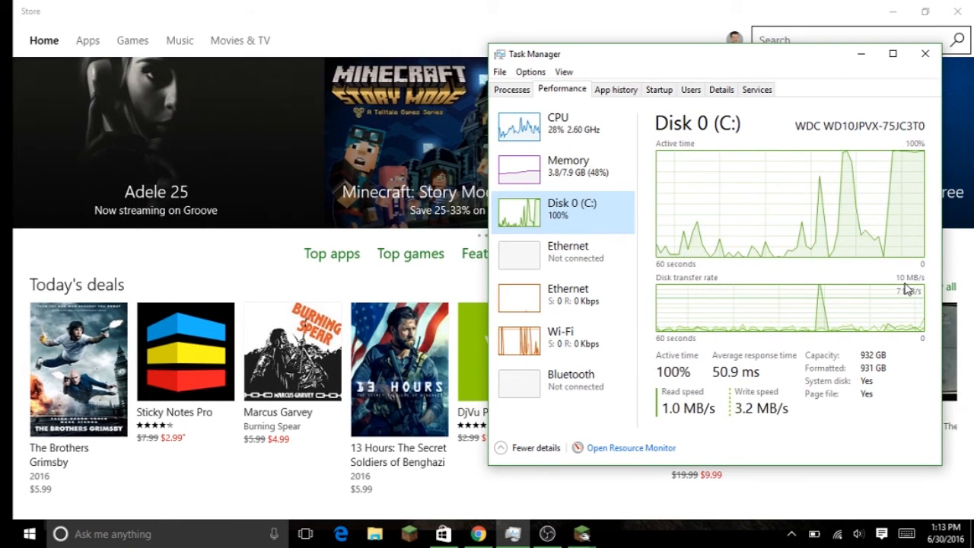
click(557, 124)
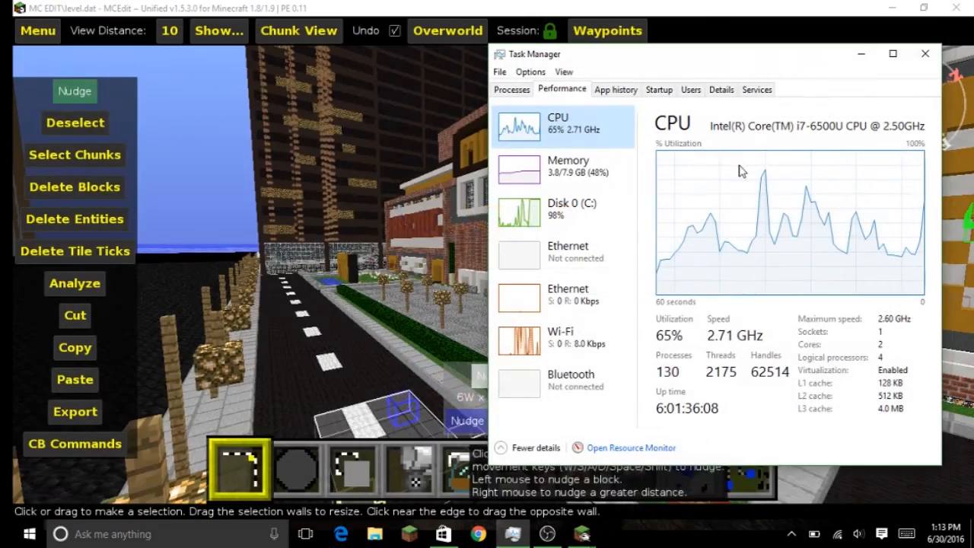
click(925, 53)
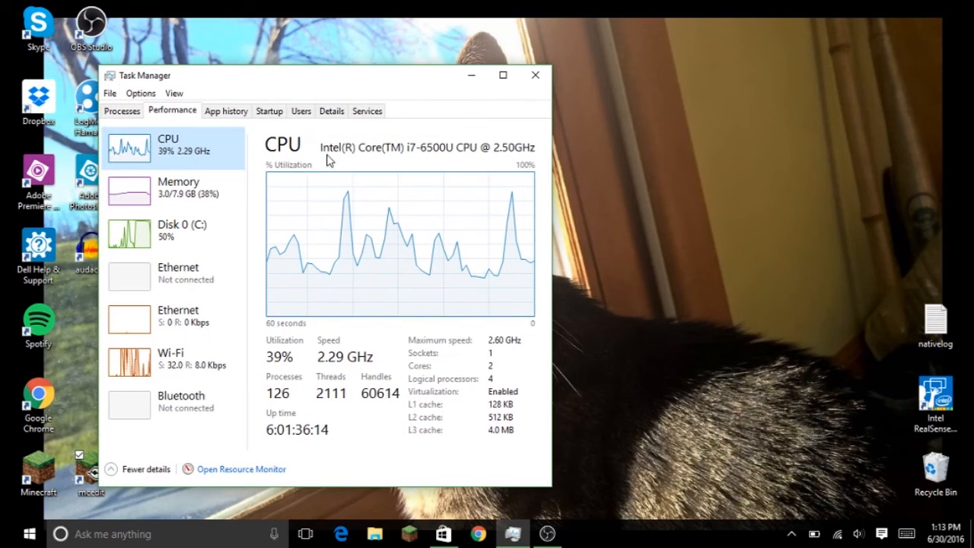
mouse_move(505, 231)
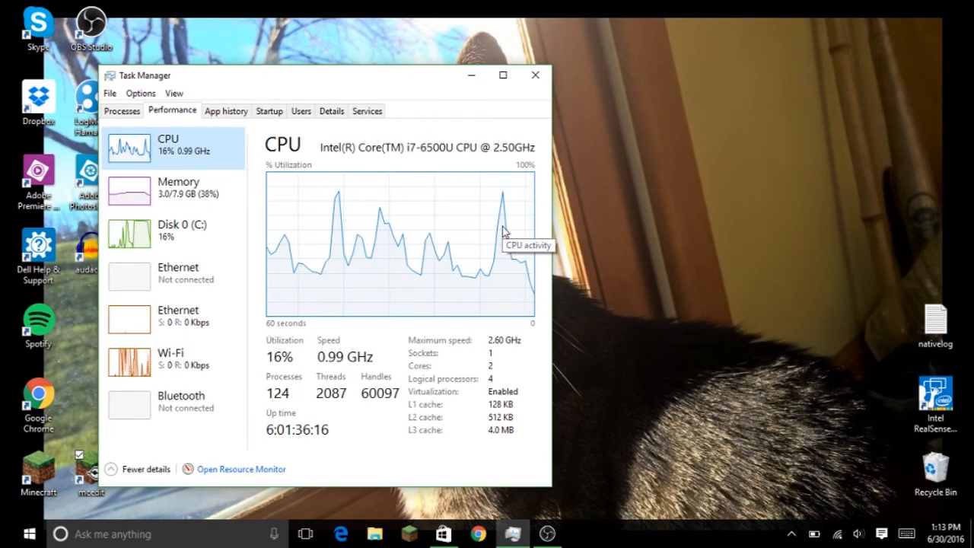